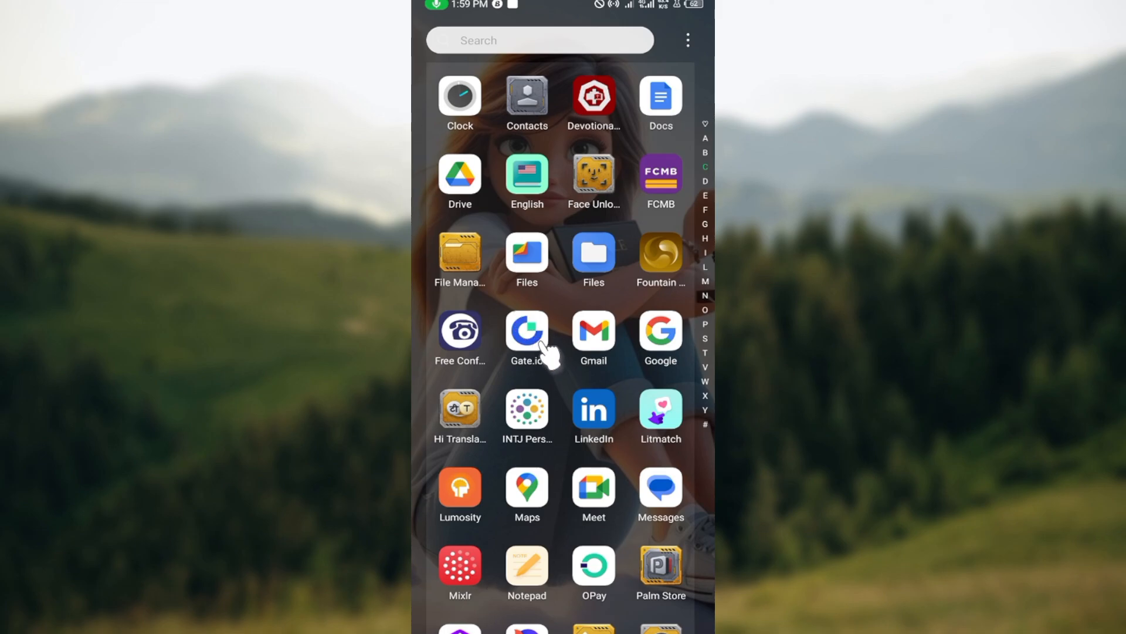
- Launch the Gate.io app from the app drawer to reach the BTC/USDT trading screen
{"action": "left_click", "coordinate": [526, 330]}
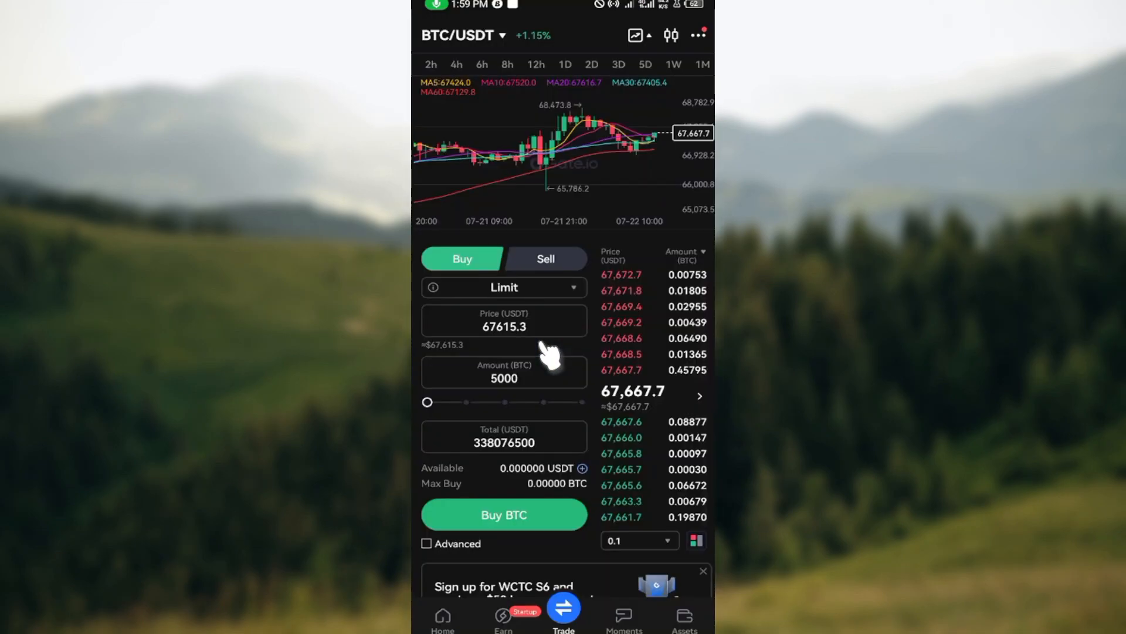
- Start an Express buy of USDT with 50 USD as the purchase amount
{"action": "left_click", "coordinate": [443, 614]}
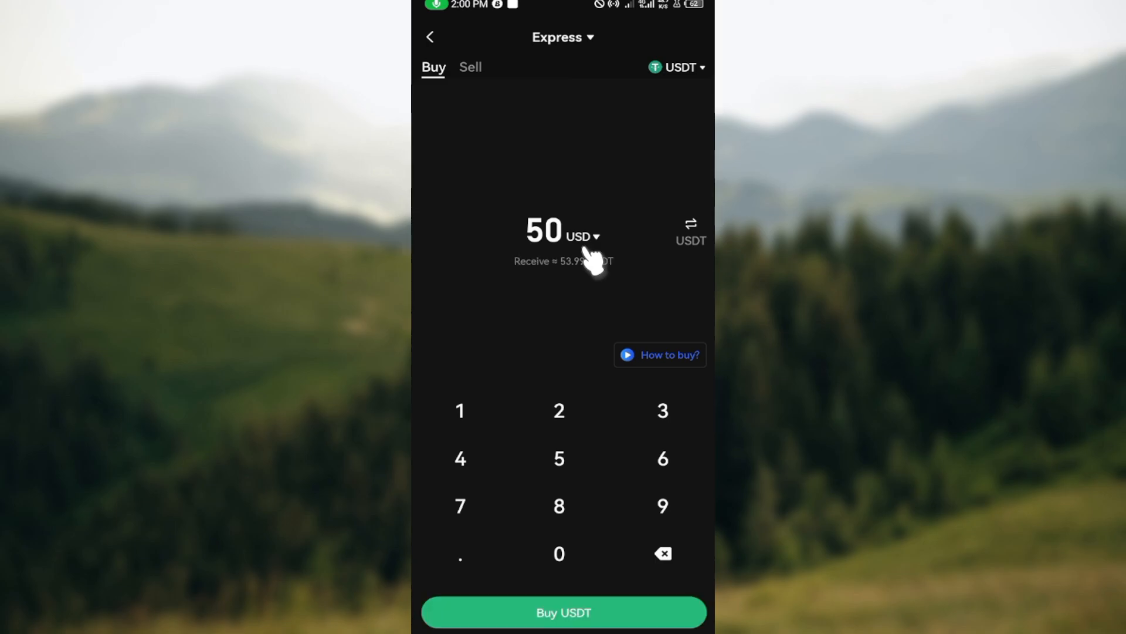
{"action": "mouse_move", "coordinate": [640, 423]}
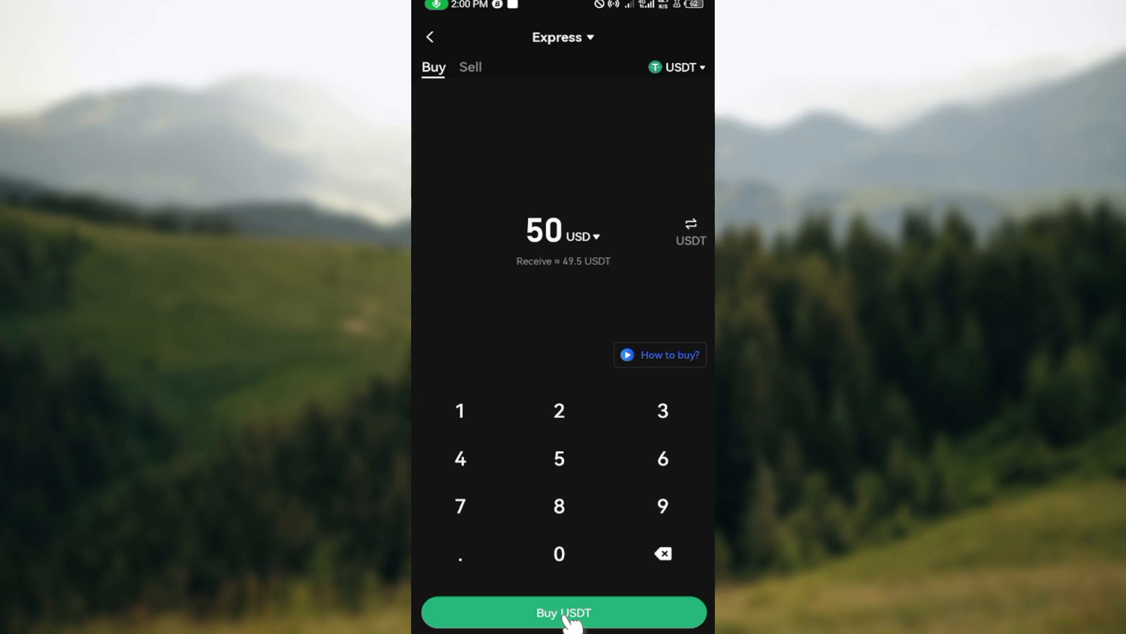
- Proceed to the Buy USDT payment-method list for the 50 USD purchase, with Bank Transfer chosen
{"action": "left_click", "coordinate": [563, 612]}
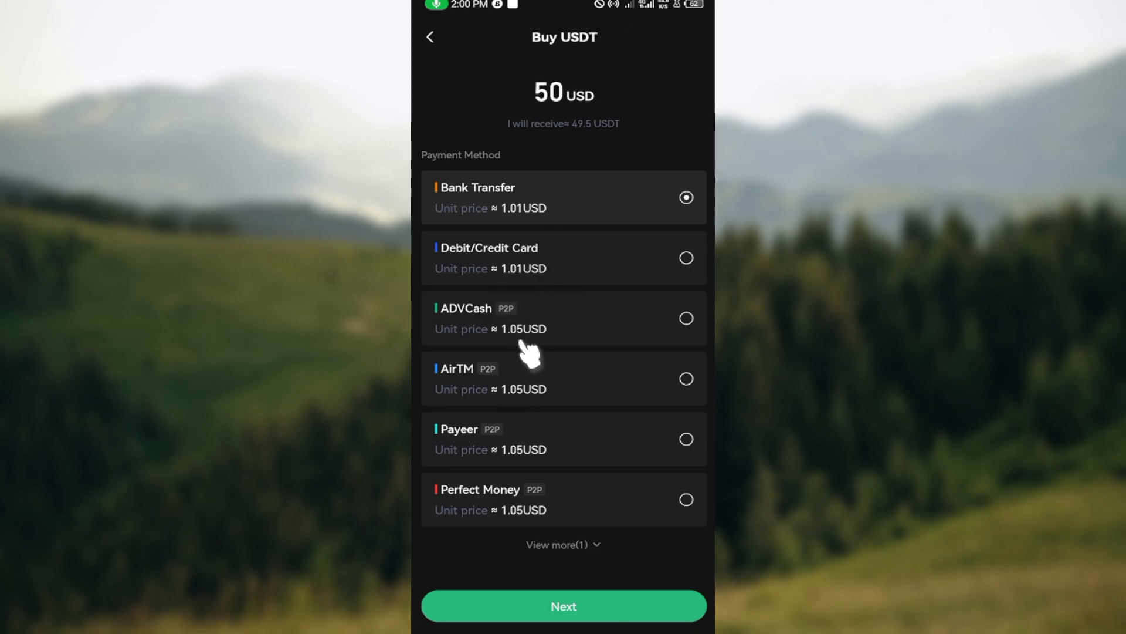
{"action": "mouse_move", "coordinate": [558, 363]}
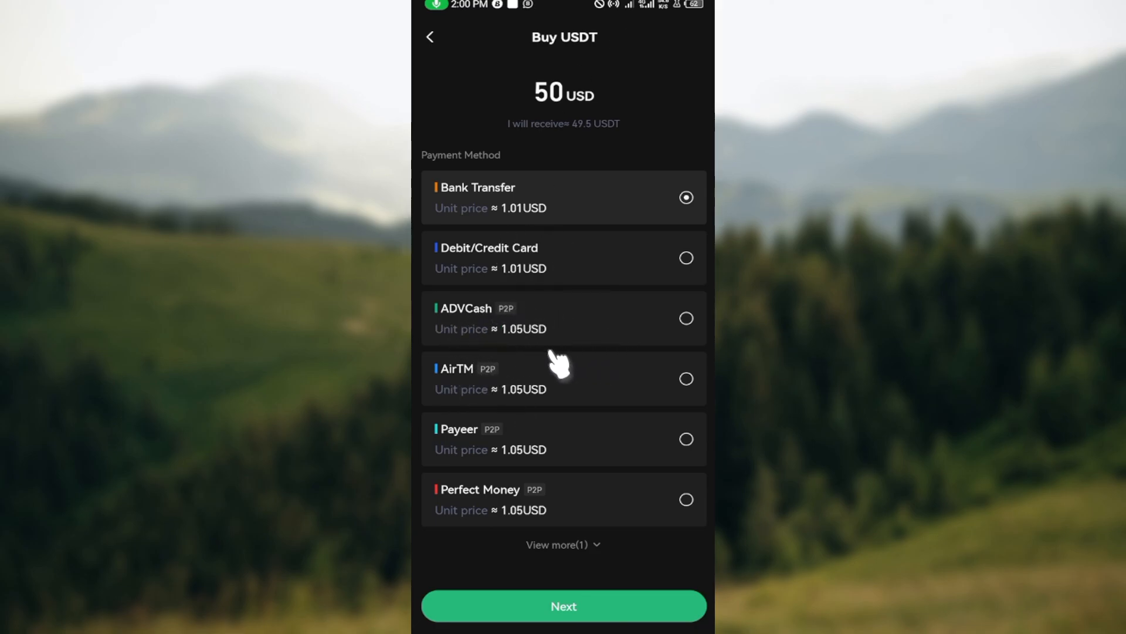
{"action": "mouse_move", "coordinate": [565, 521]}
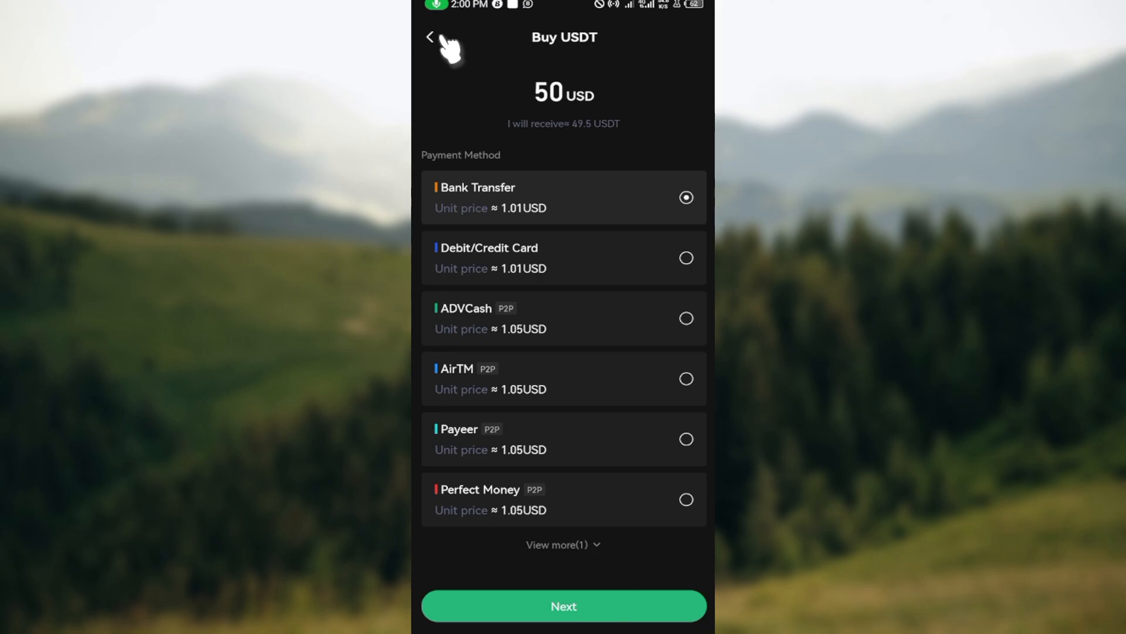
- Leave the purchase flow for the BTC/USDT trading screen and bring up the spot pair list
{"action": "left_click", "coordinate": [430, 37]}
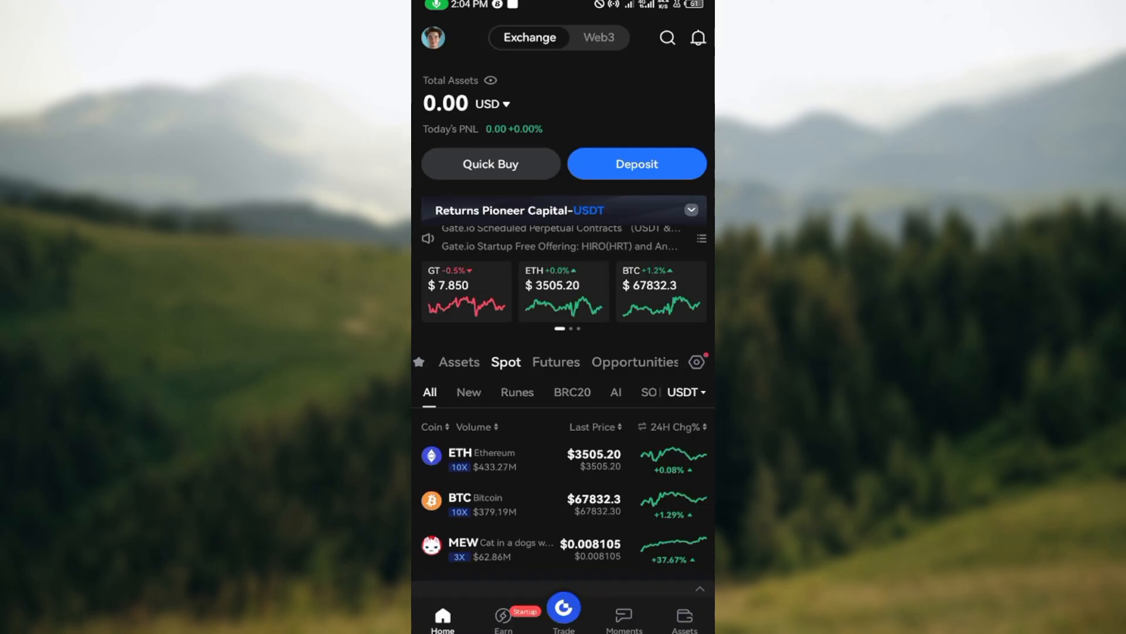
{"action": "left_click", "coordinate": [563, 612]}
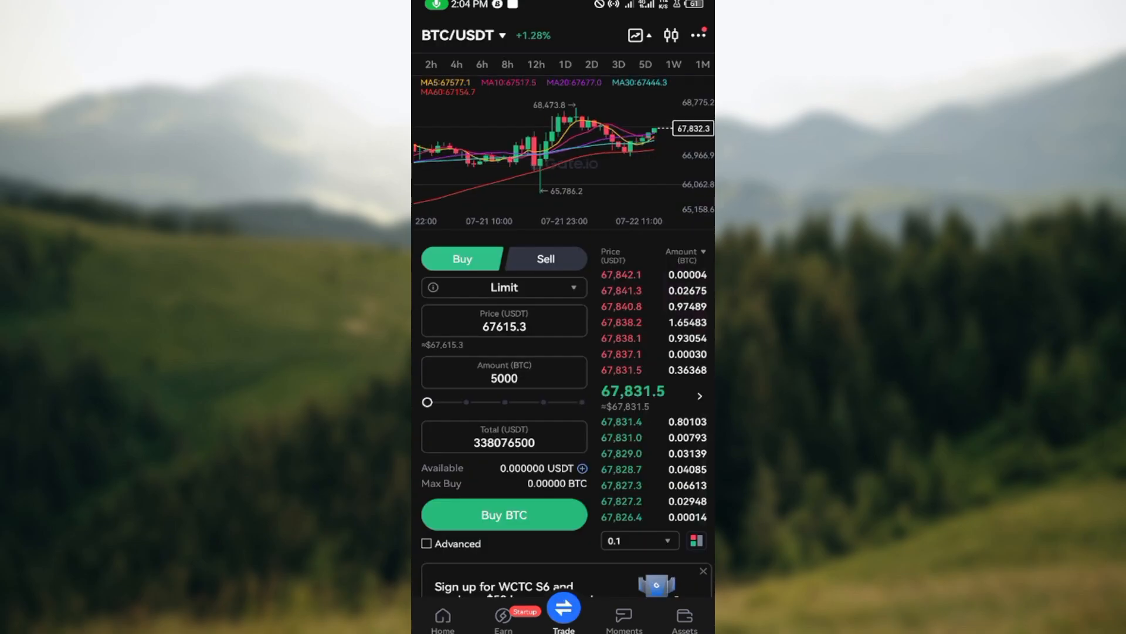
{"action": "scroll", "scroll_direction": "down", "scroll_amount": 3}
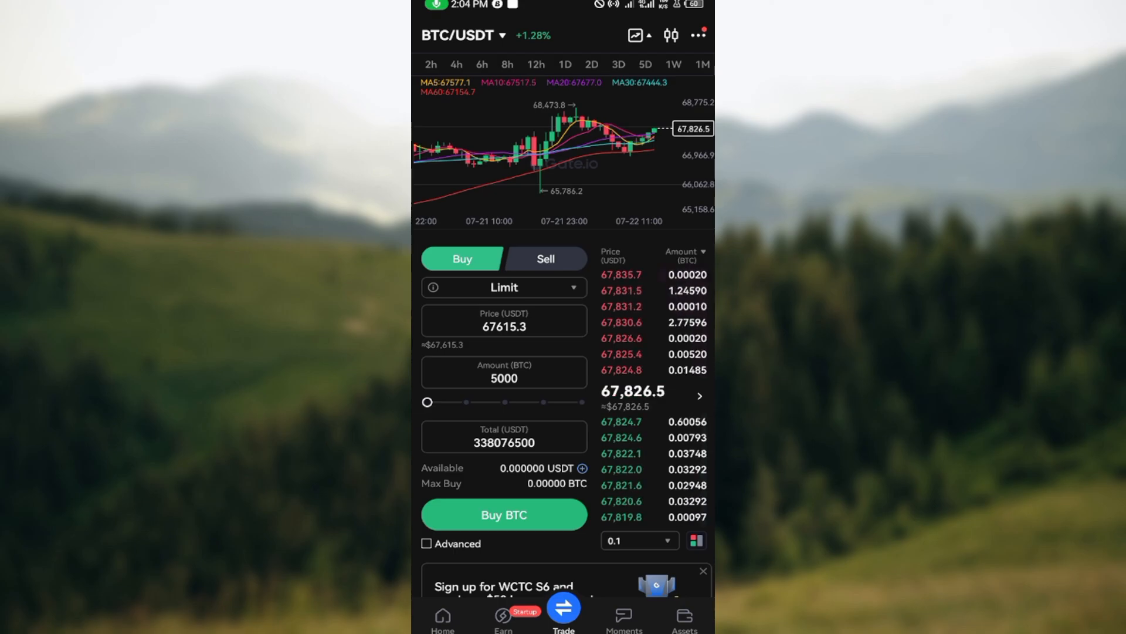
{"action": "left_click", "coordinate": [456, 34]}
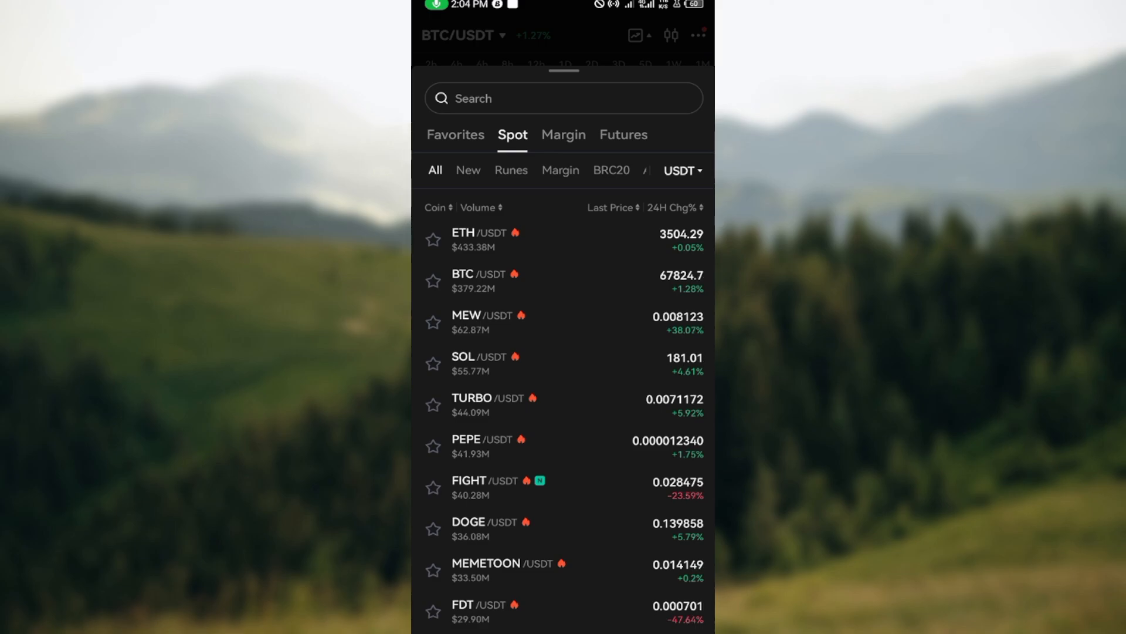
- Filter the spot pair list by a different quote currency and browse through the BTC and ETH pairs
{"action": "left_click", "coordinate": [679, 171]}
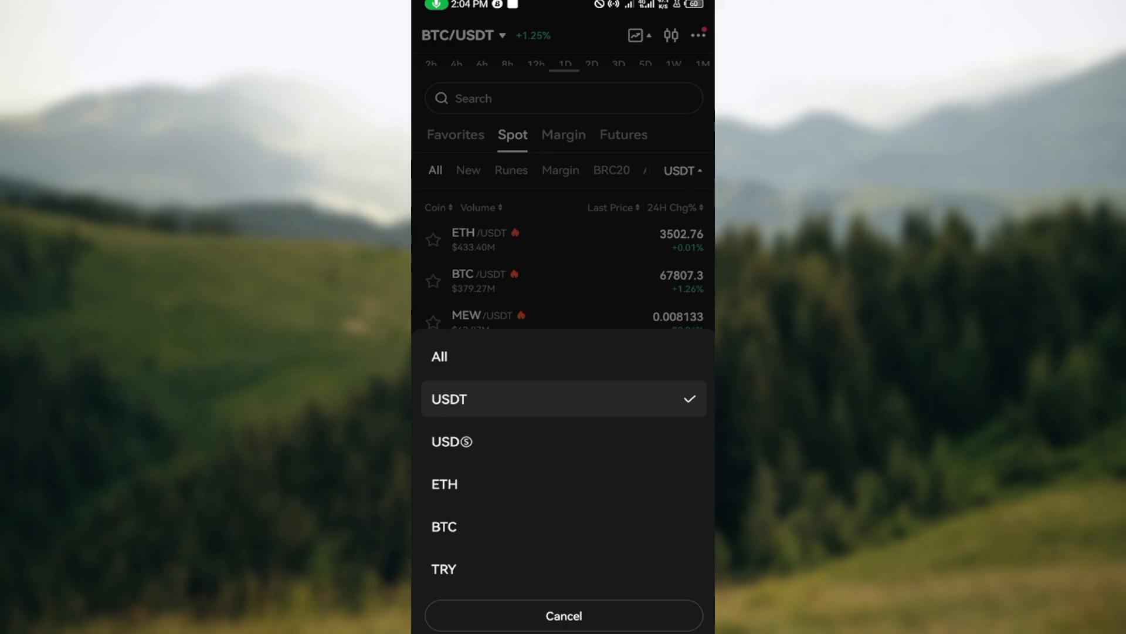
{"action": "left_click", "coordinate": [451, 442]}
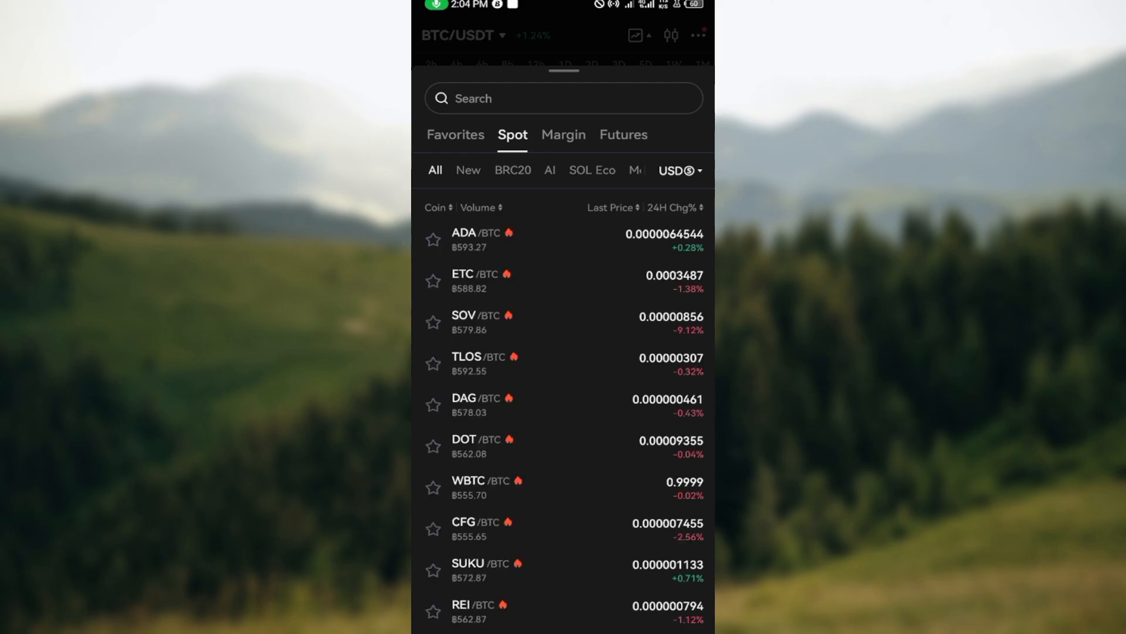
{"action": "scroll", "scroll_direction": "down", "scroll_amount": 3}
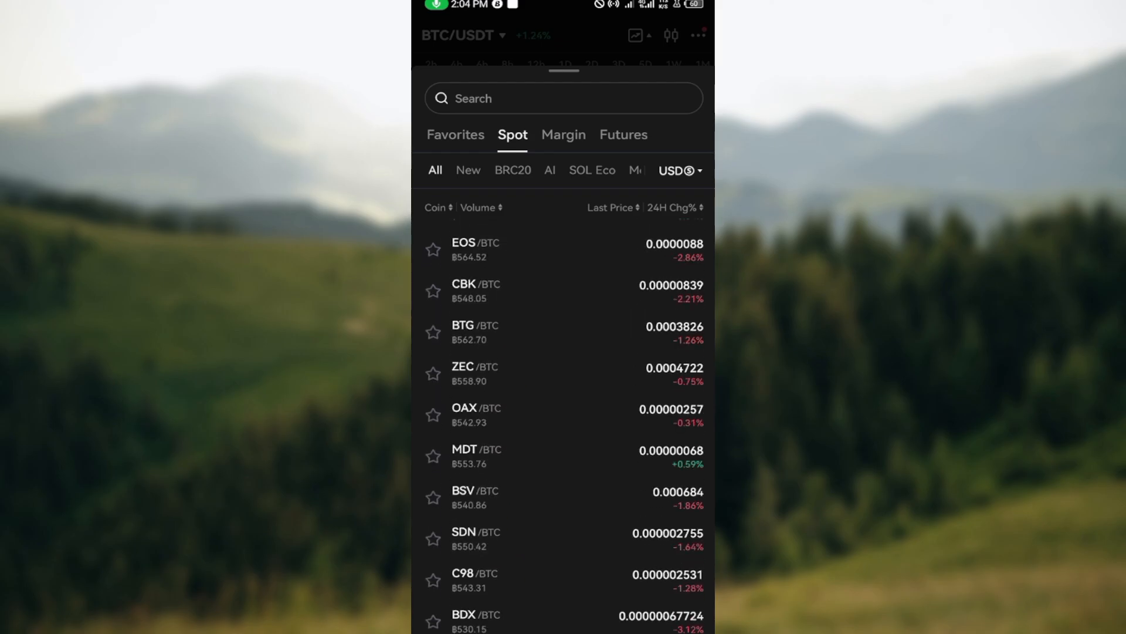
{"action": "scroll", "scroll_direction": "down", "scroll_amount": 3}
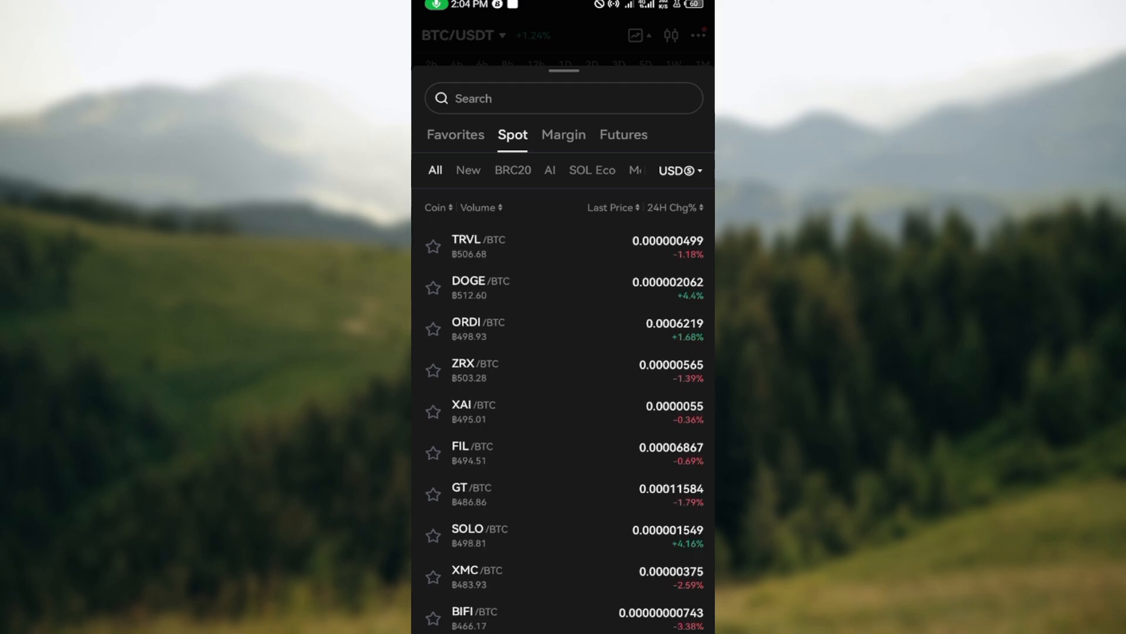
{"action": "scroll", "scroll_direction": "down", "scroll_amount": 3}
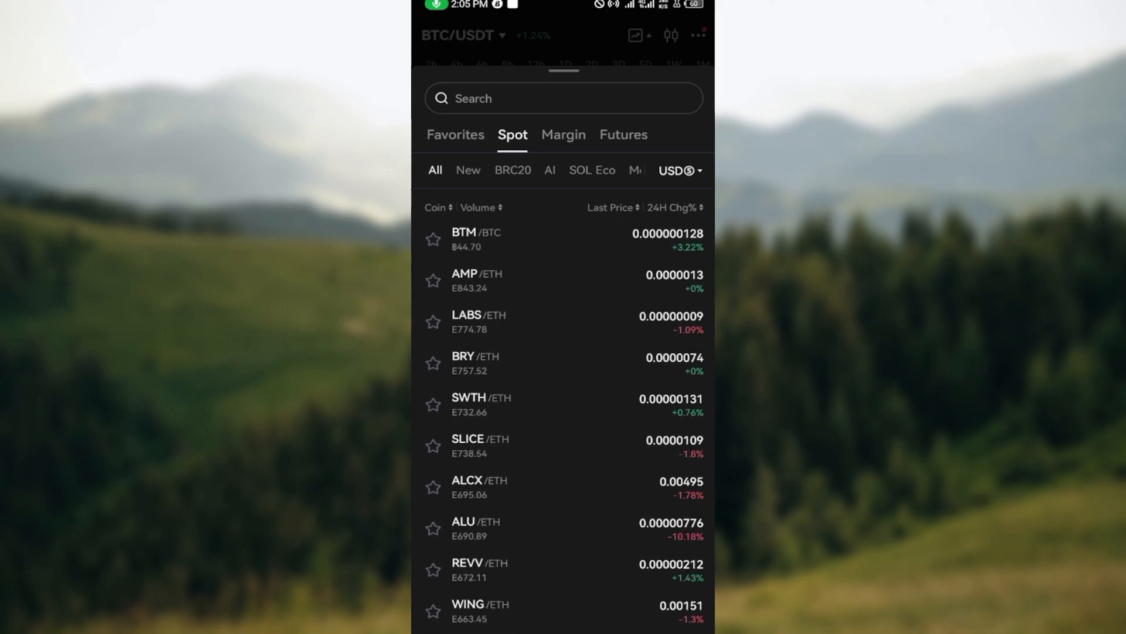
{"action": "scroll", "scroll_direction": "down", "scroll_amount": 3}
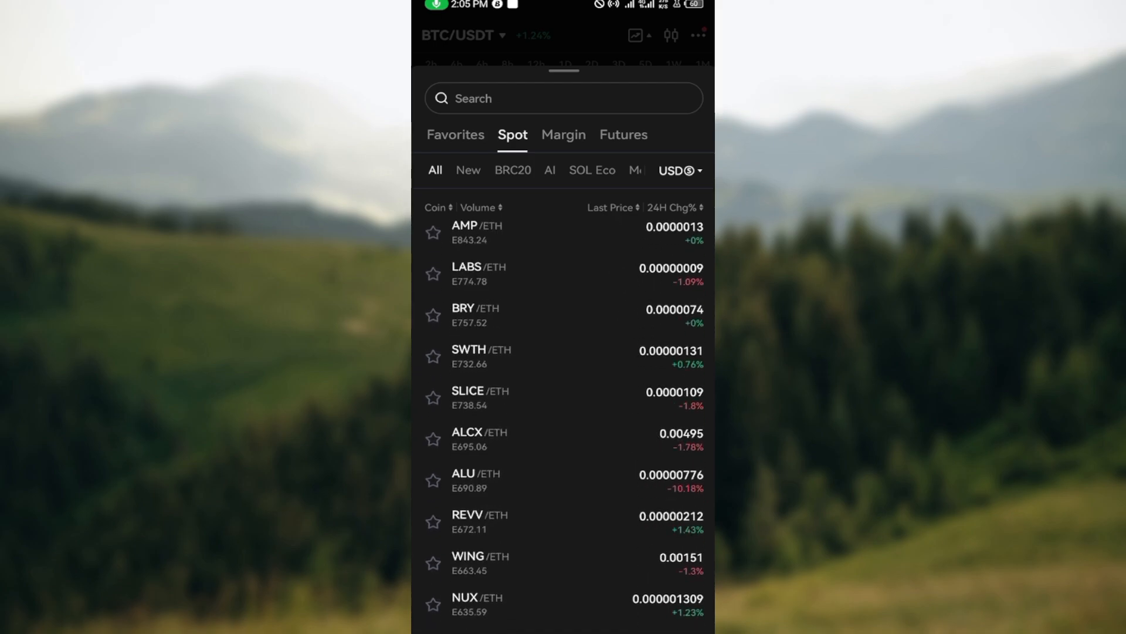
- Search the pair list for 'u' and select SUSD/ETH to reach its trading screen
{"action": "left_click", "coordinate": [545, 98]}
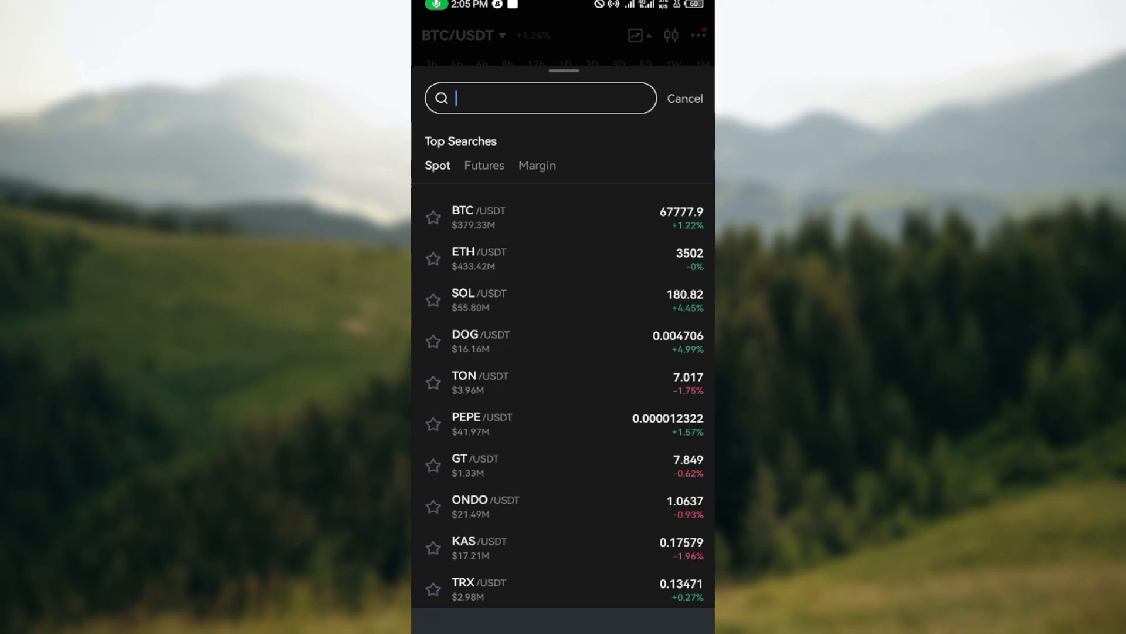
{"action": "left_click", "coordinate": [540, 99]}
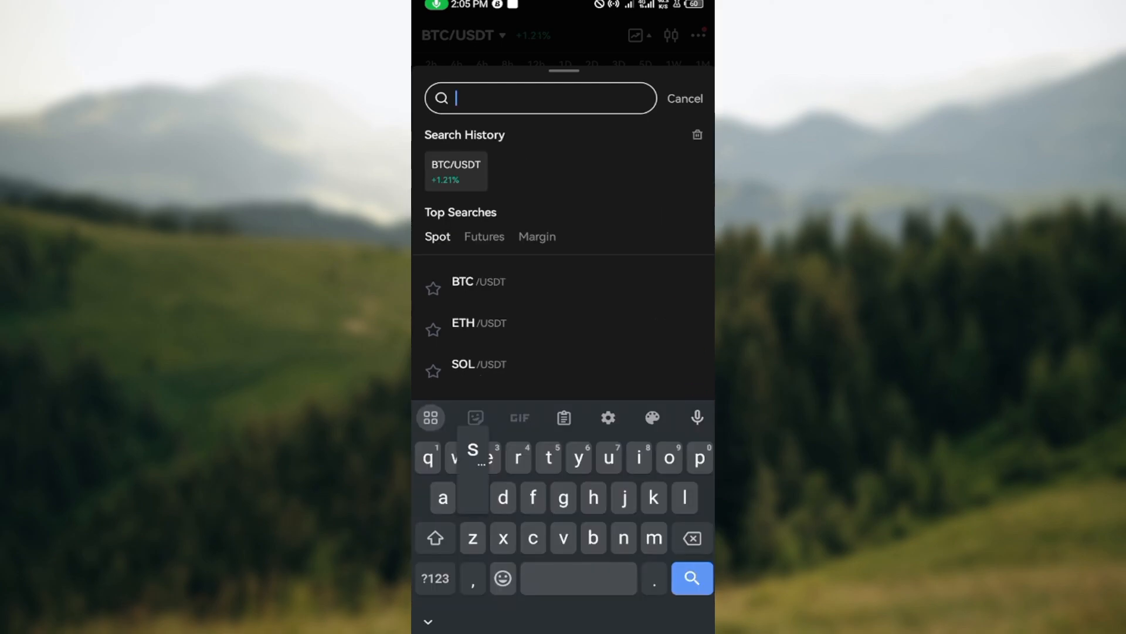
{"action": "type", "text": "u"}
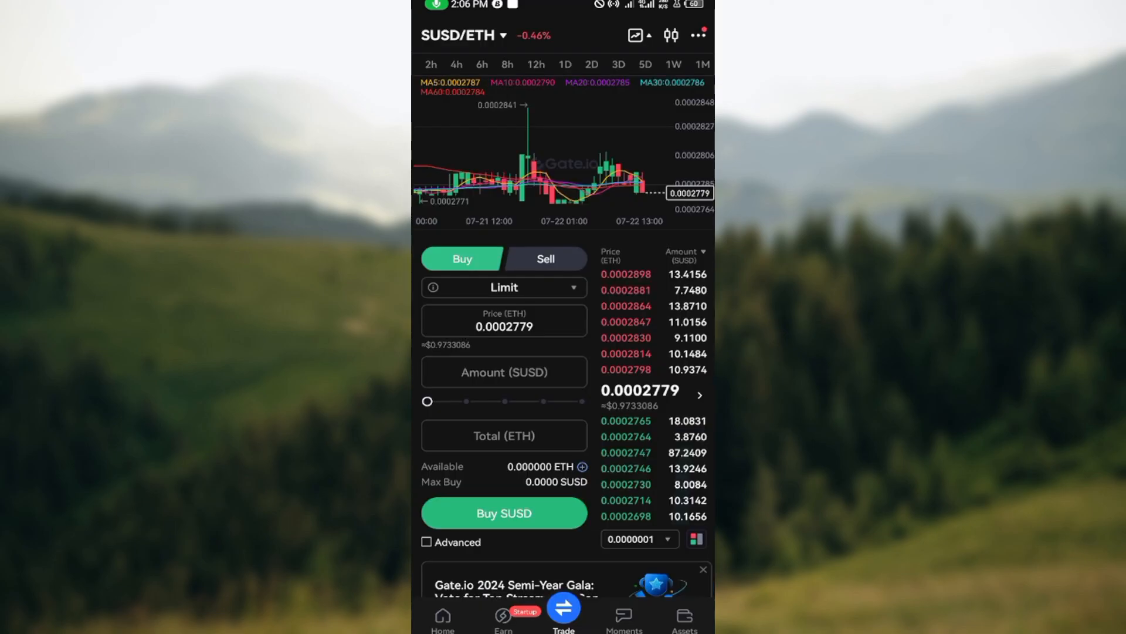
- Enter an amount of 5000 SUSD (total 1.3895 ETH) and submit the buy order, which returns a server error
{"action": "left_click", "coordinate": [503, 371]}
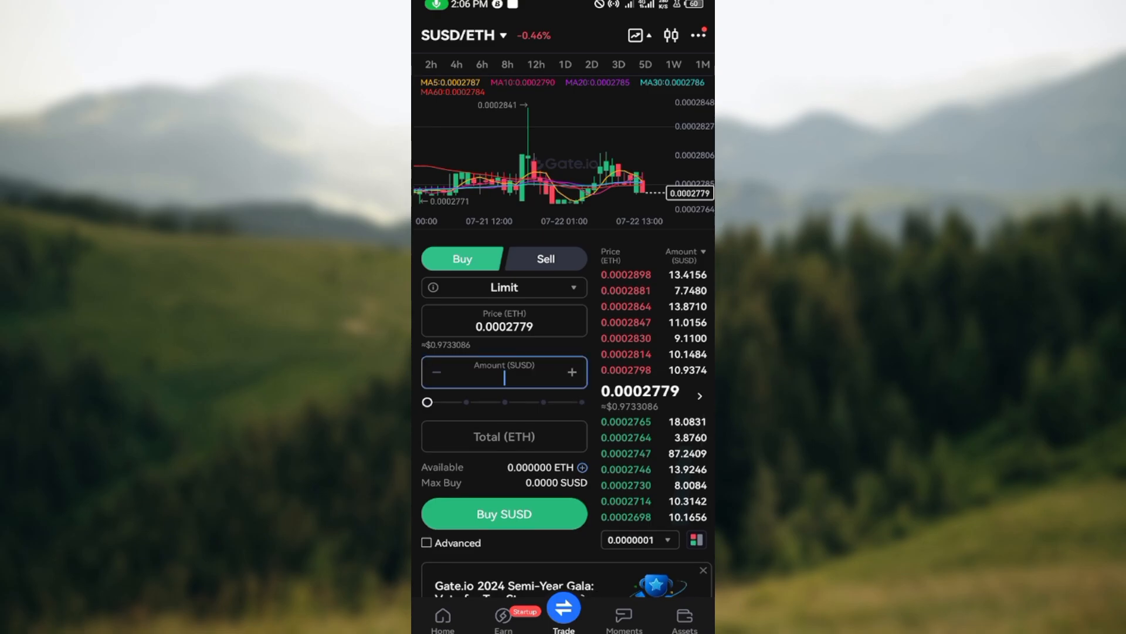
{"action": "type", "text": "5000"}
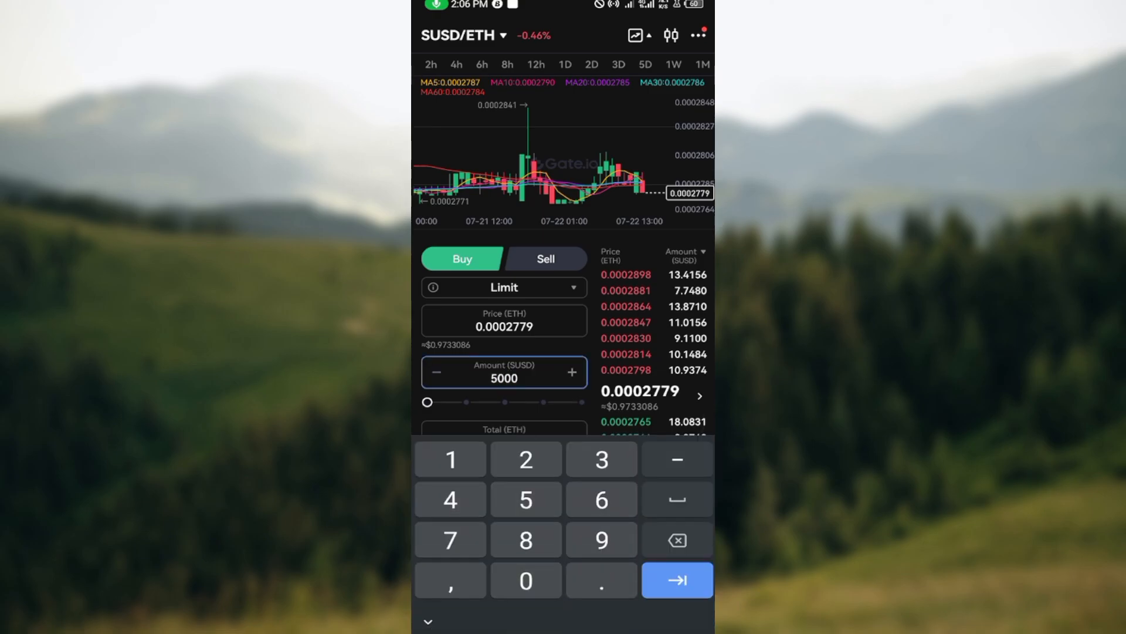
{"action": "left_click", "coordinate": [427, 622]}
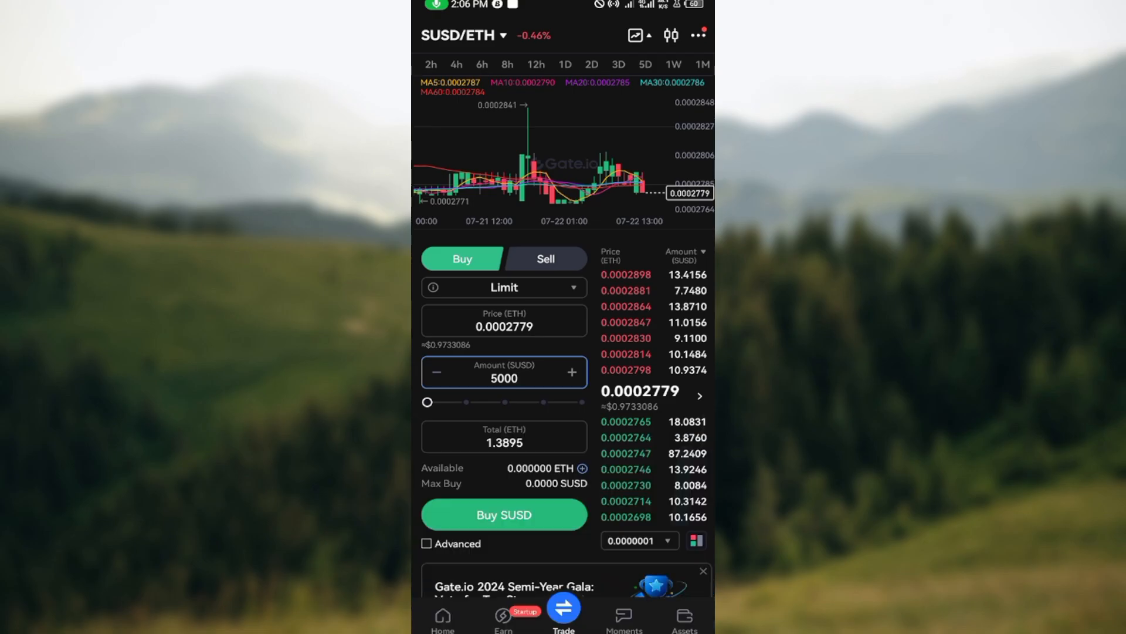
{"action": "left_click", "coordinate": [504, 514]}
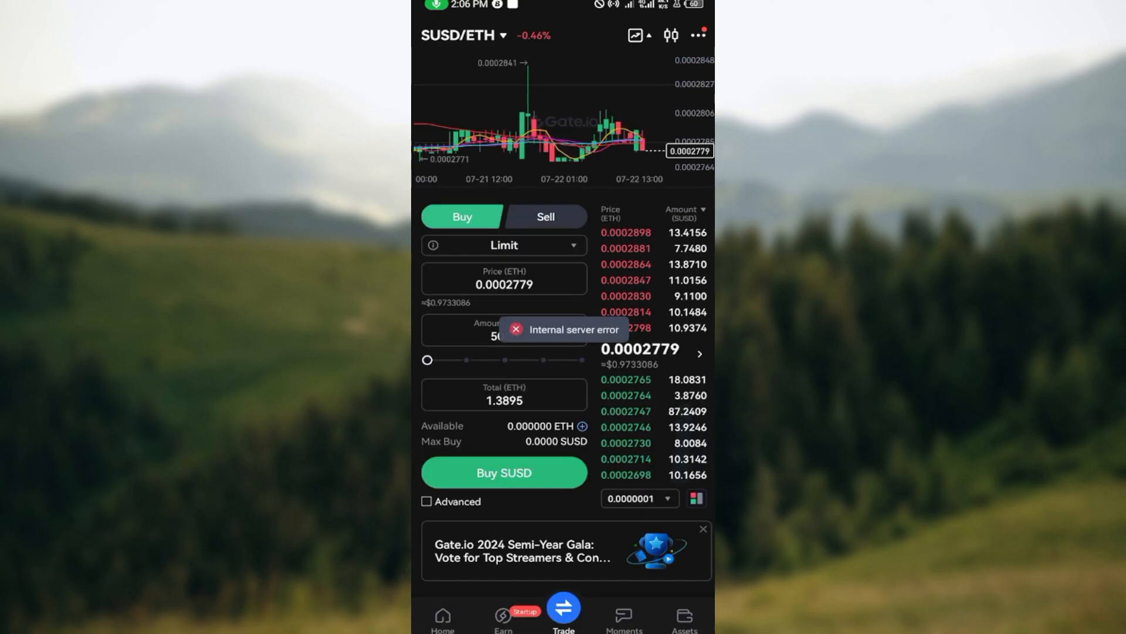